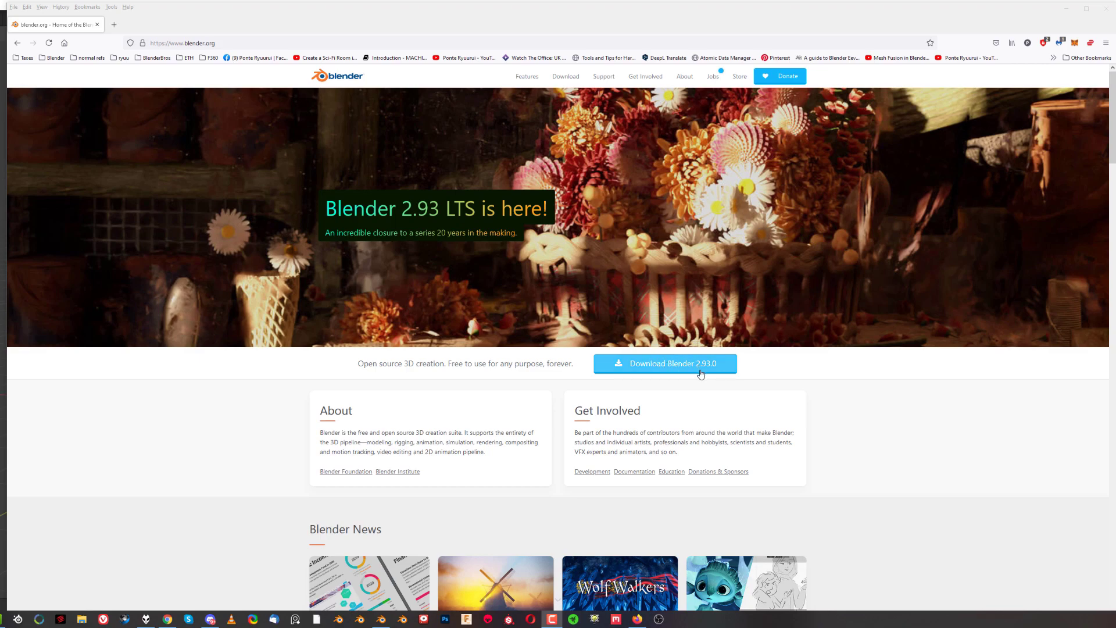
mouse_move(710, 283)
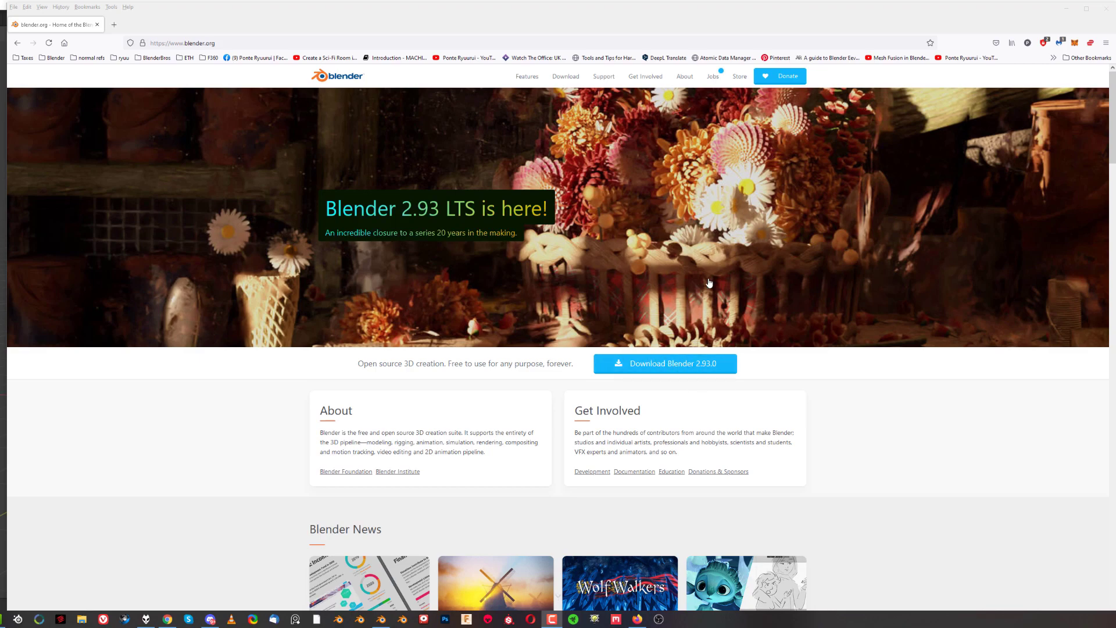
mouse_move(565, 77)
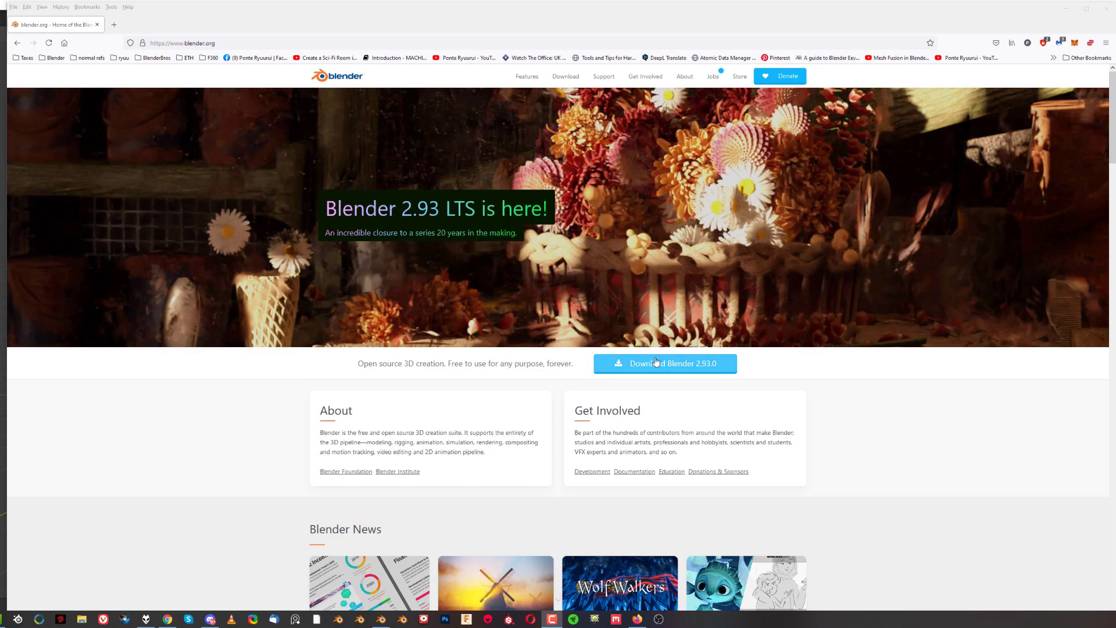
mouse_move(684, 374)
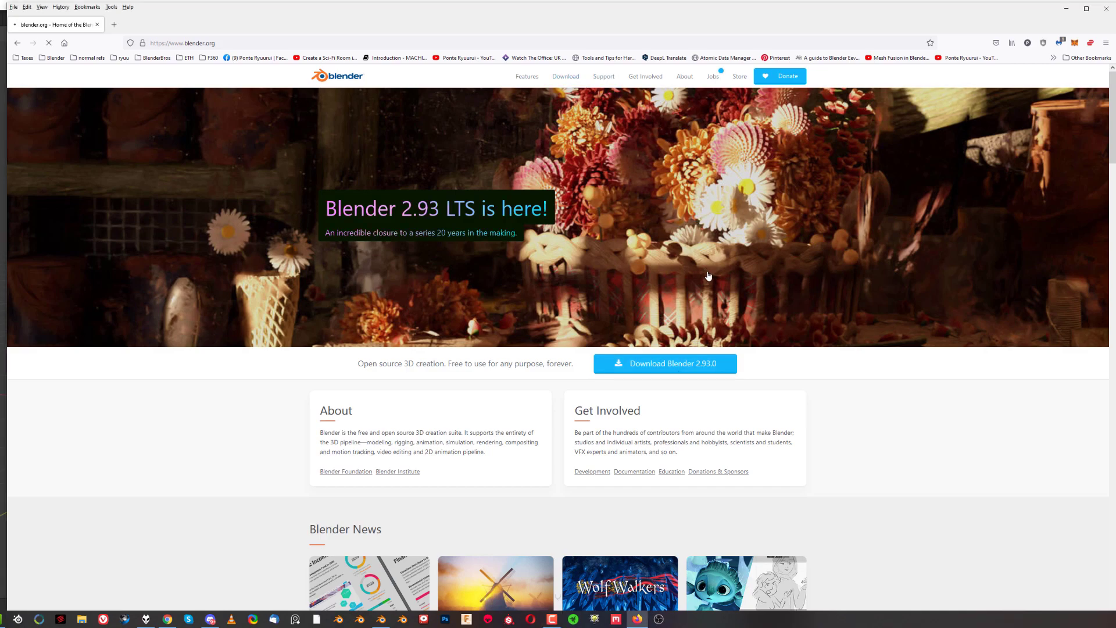
Go from Blender.org's Download page to the experimental daily builds listing
left_click(565, 77)
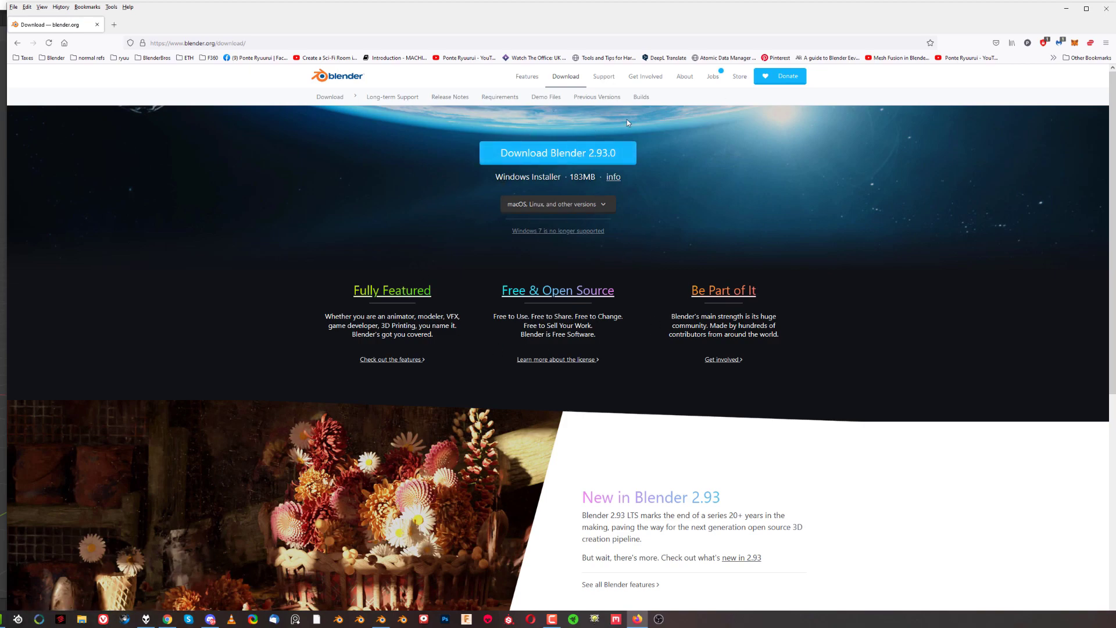
scroll("down", 3)
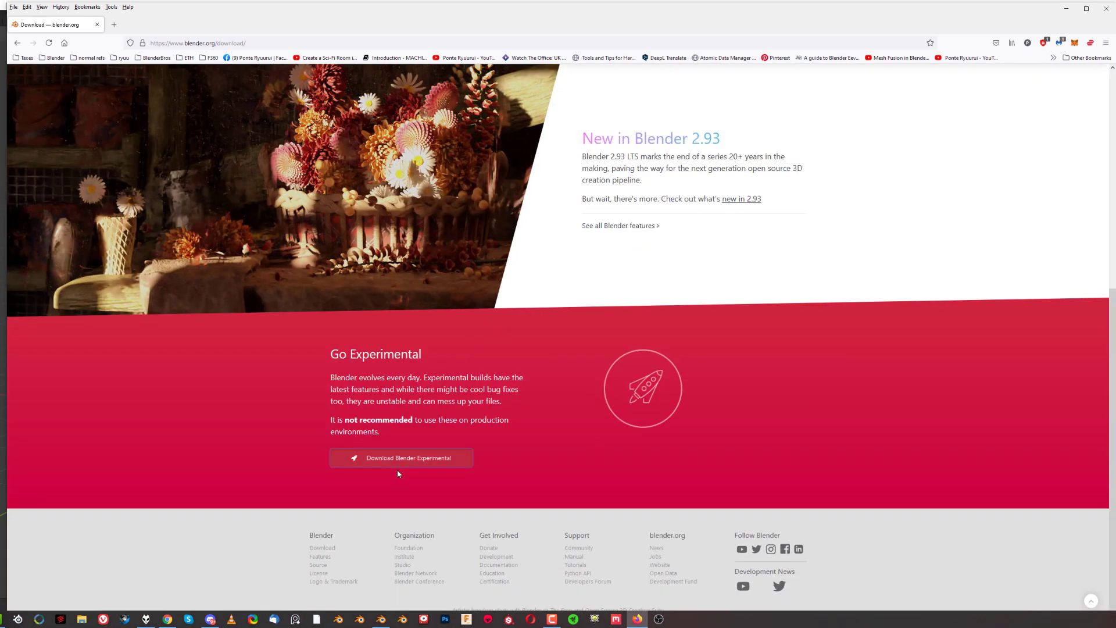
left_click(401, 458)
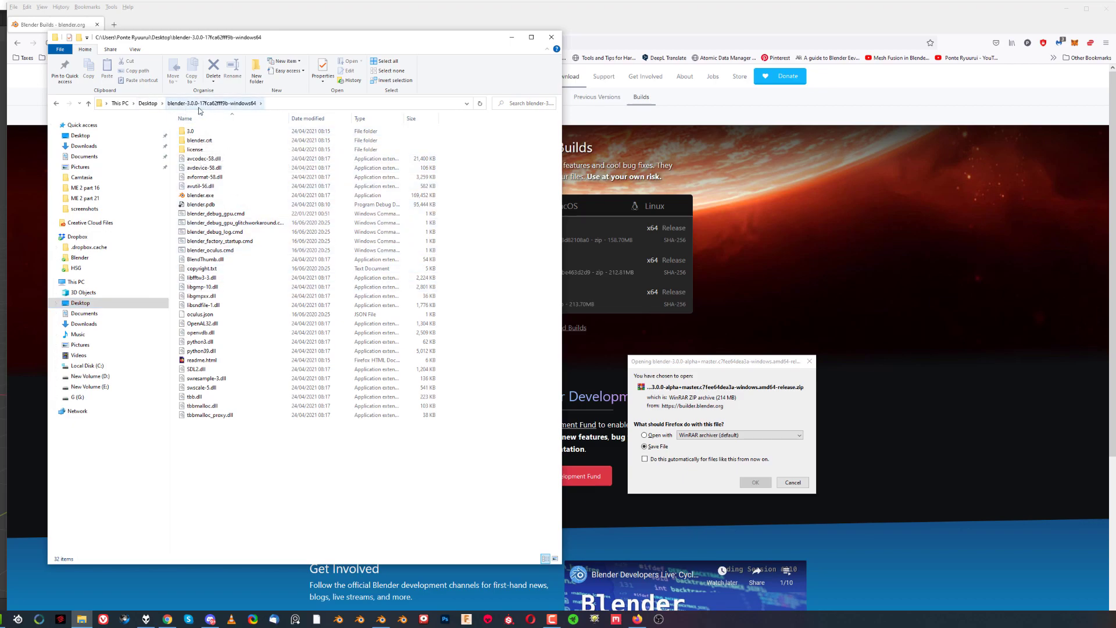
Run blender.exe from the extracted blender-3.0.0 windows64 folder on the Desktop
left_click(201, 196)
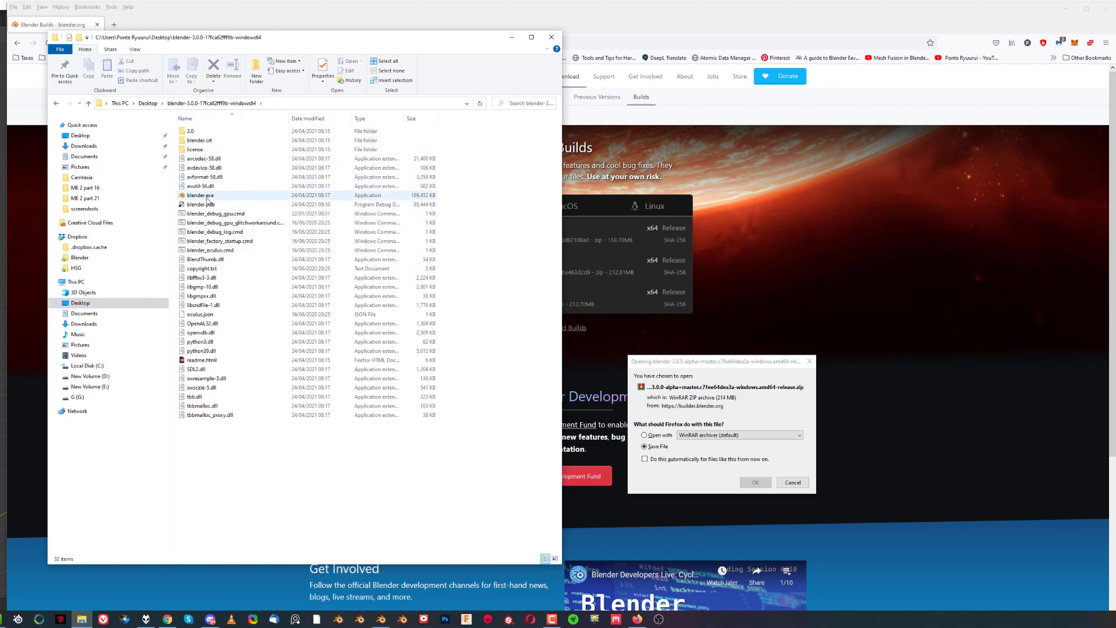
left_click(242, 447)
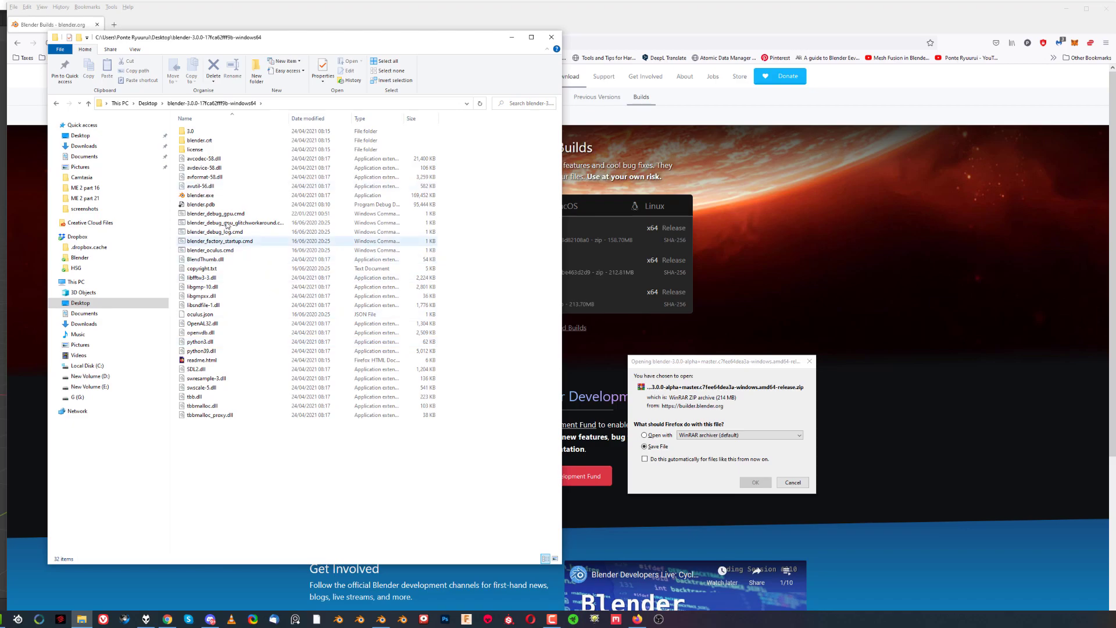
left_click(201, 195)
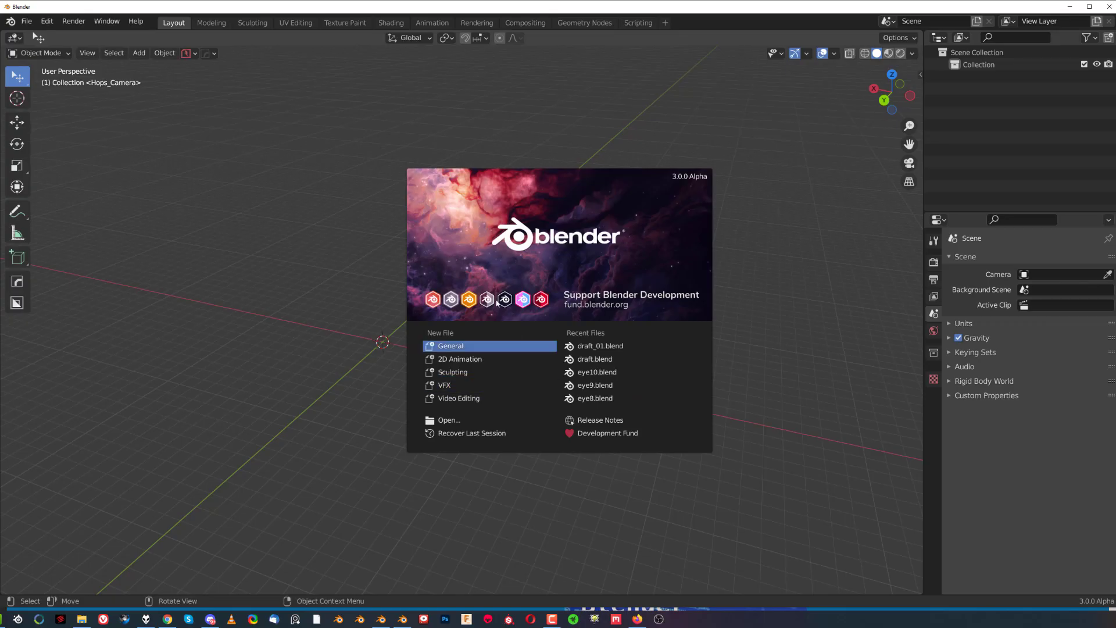
mouse_move(377, 309)
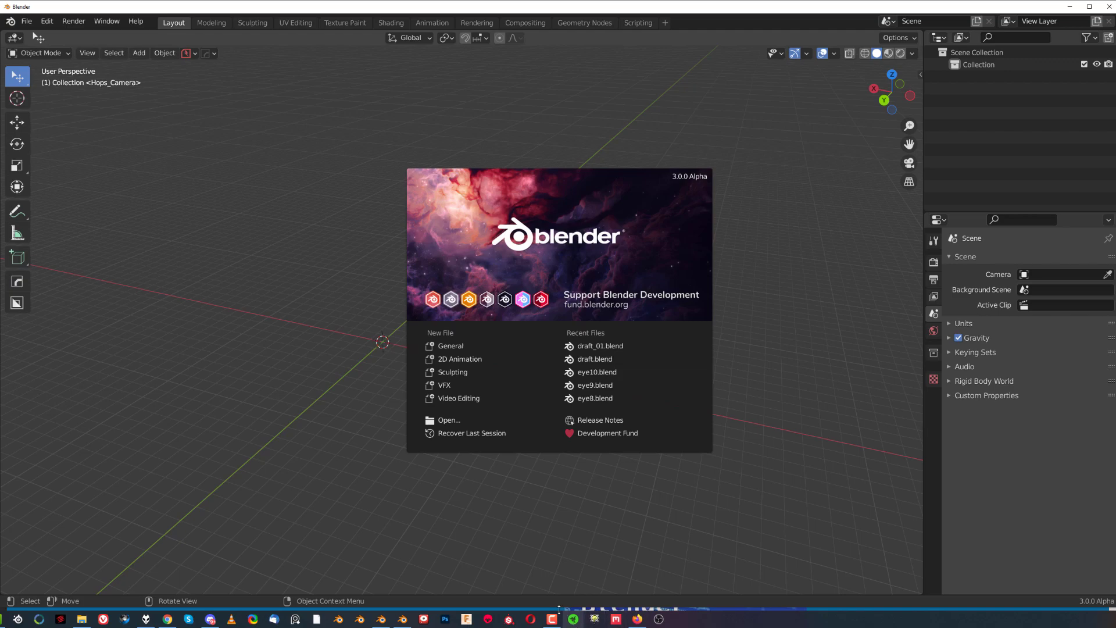
right_click(399, 619)
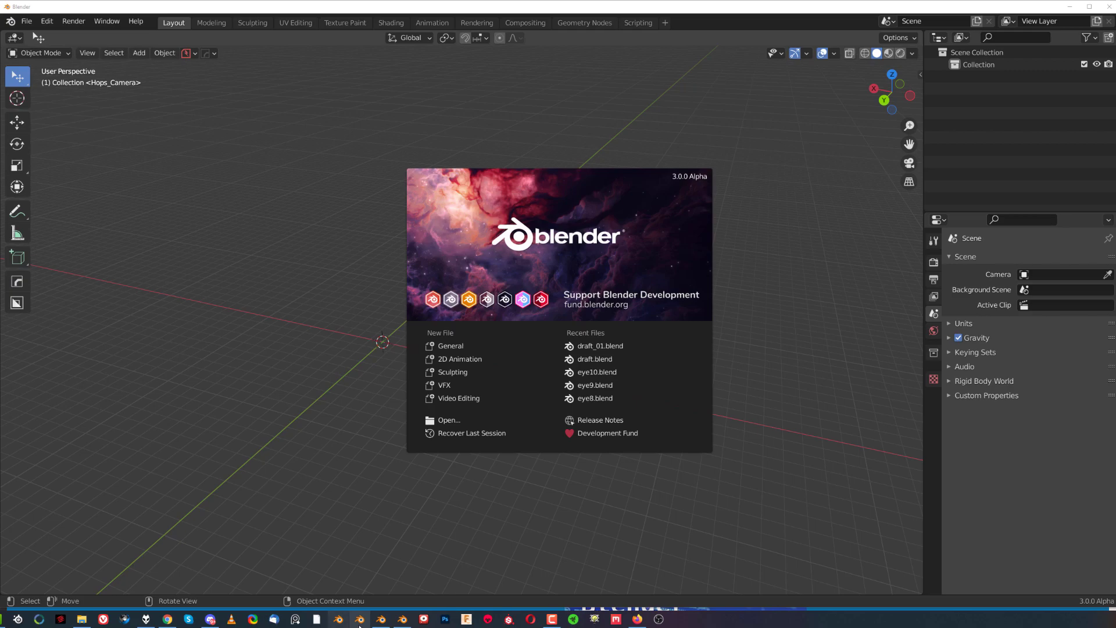
mouse_move(401, 618)
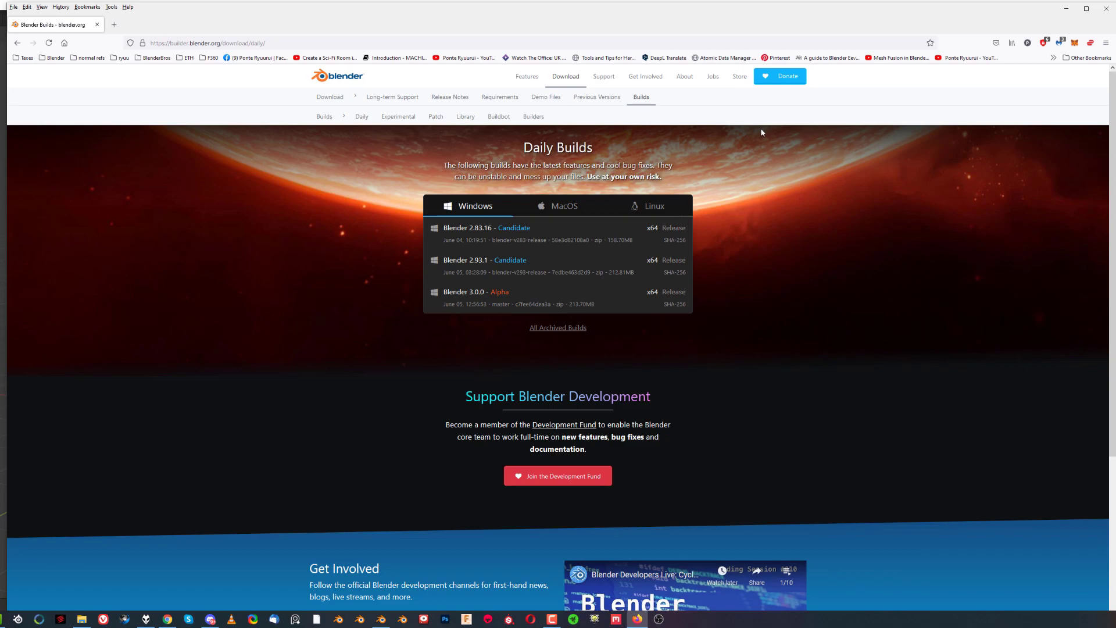
From Previous Versions, reach the archive index listing every past Blender release
left_click(597, 96)
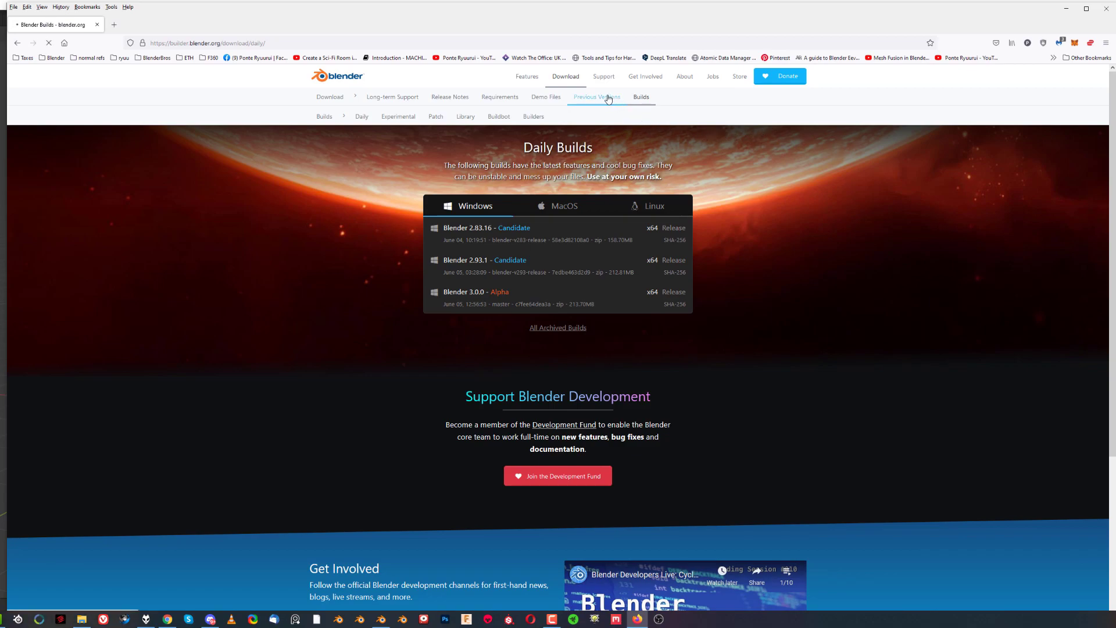
left_click(595, 96)
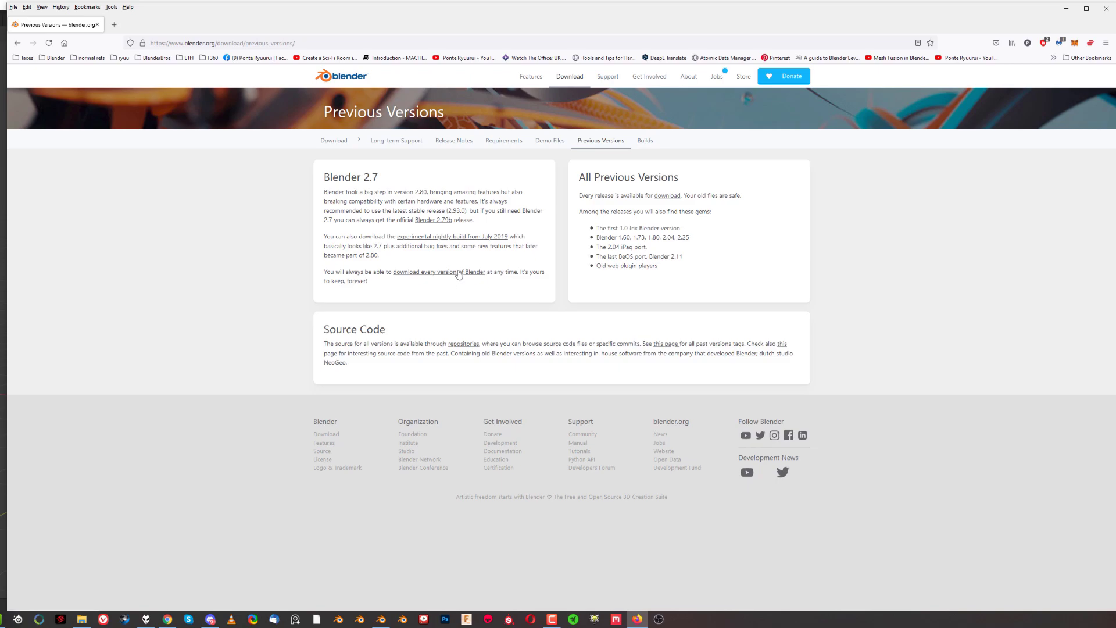
left_click(438, 271)
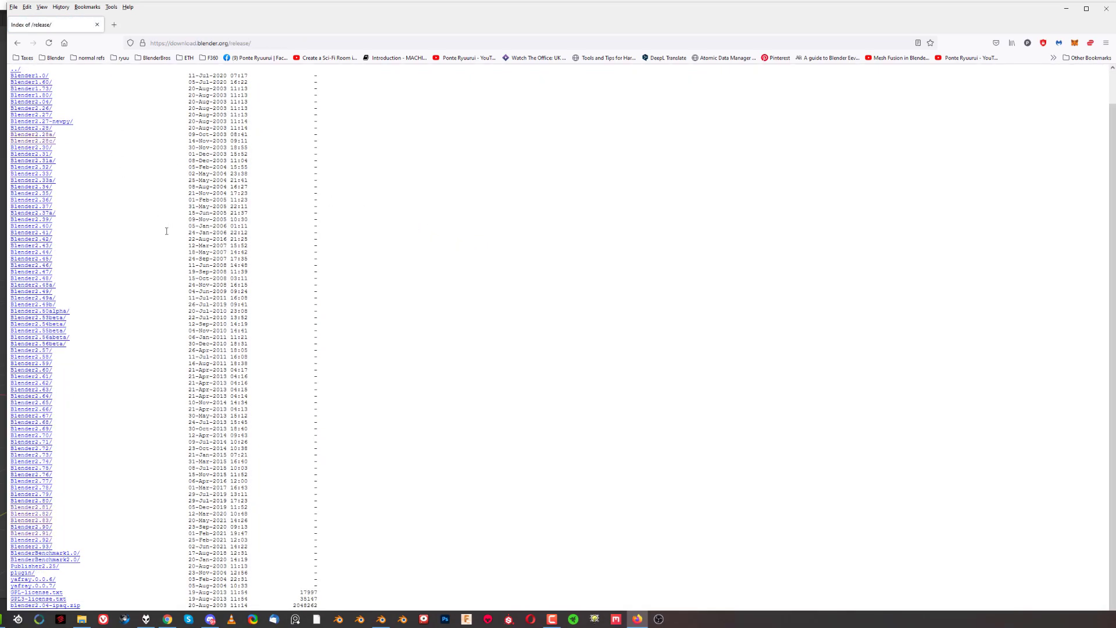
mouse_move(73, 544)
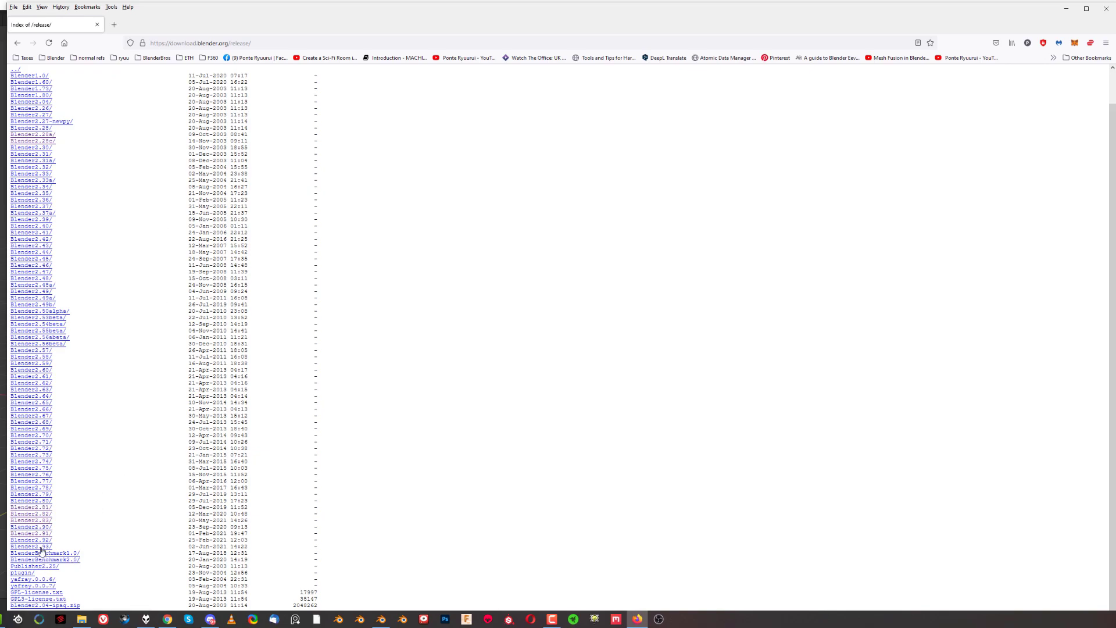
Browse the Blender2.90/ folder, go back, then enter the Blender2.91/ release folder
left_click(27, 526)
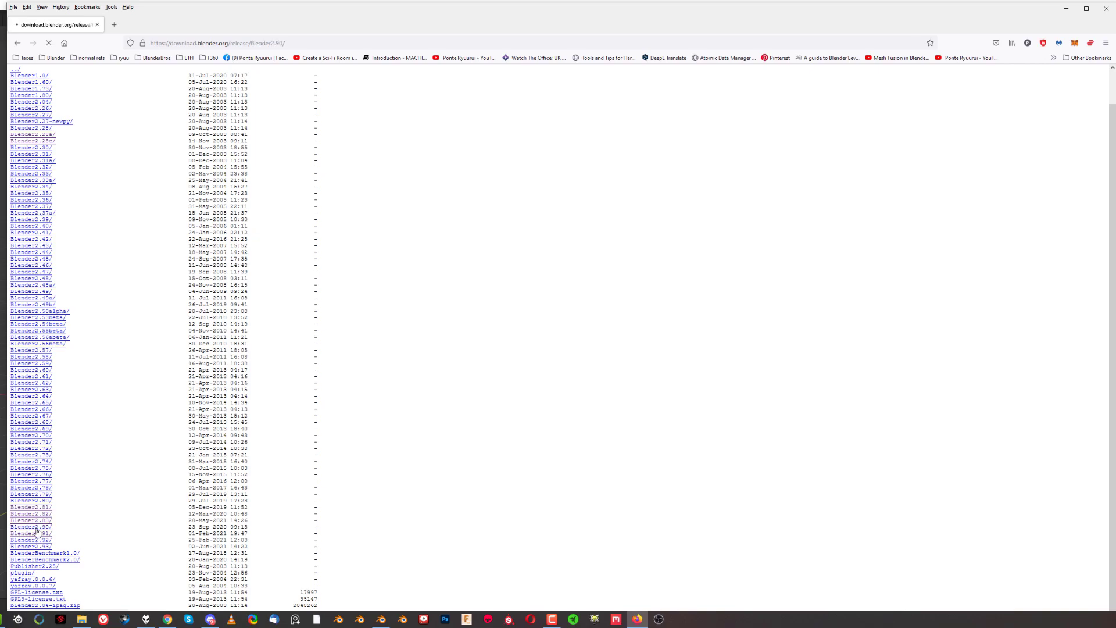
left_click(29, 525)
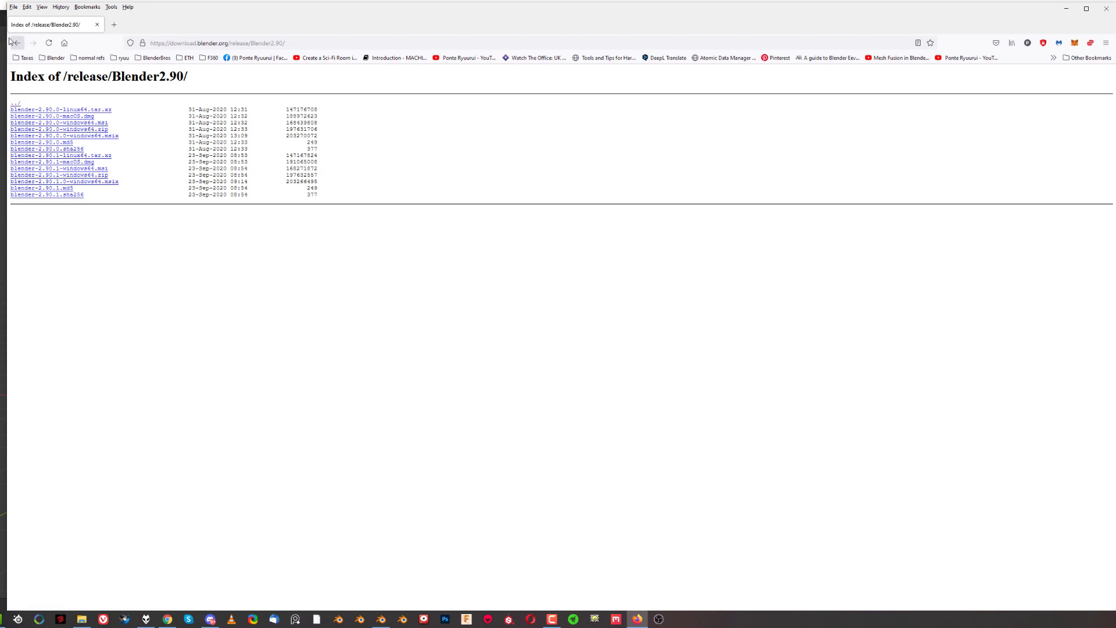
left_click(14, 43)
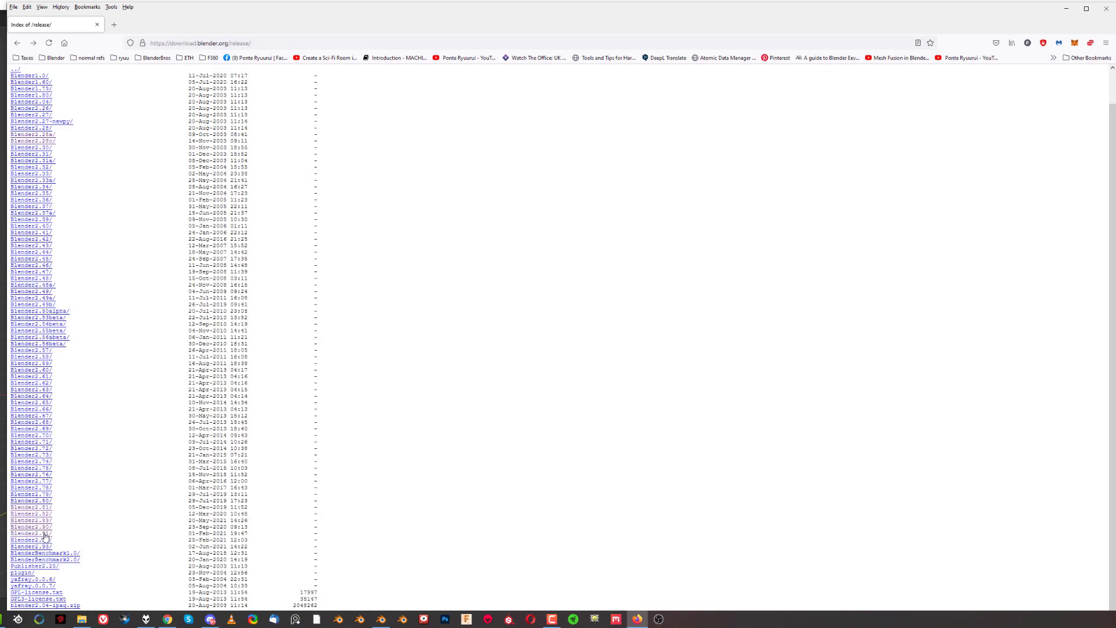
left_click(31, 534)
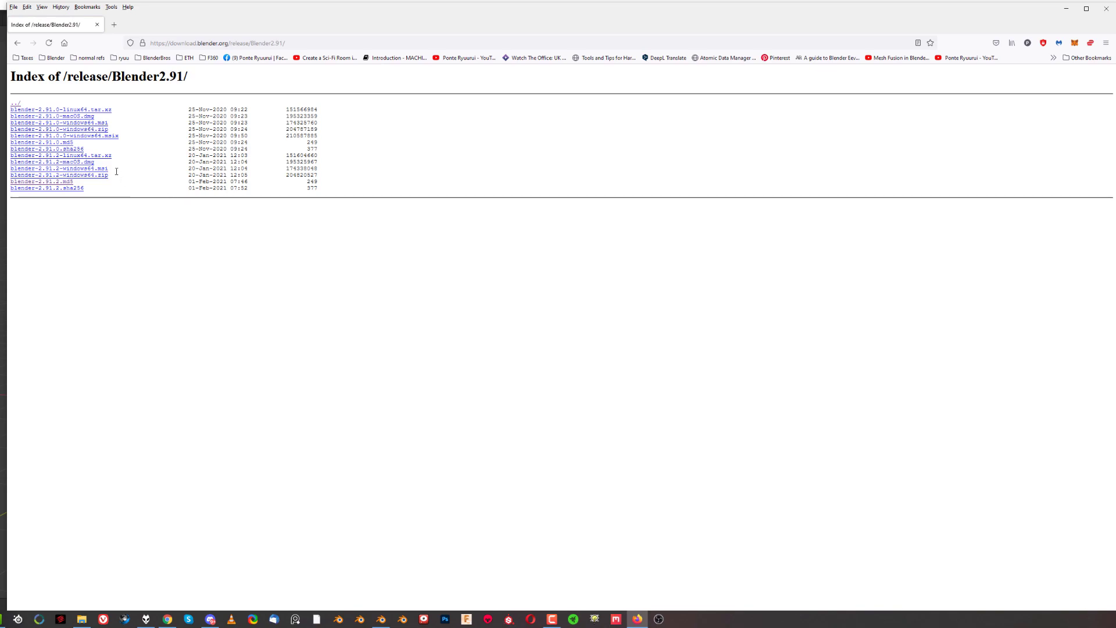
mouse_move(63, 130)
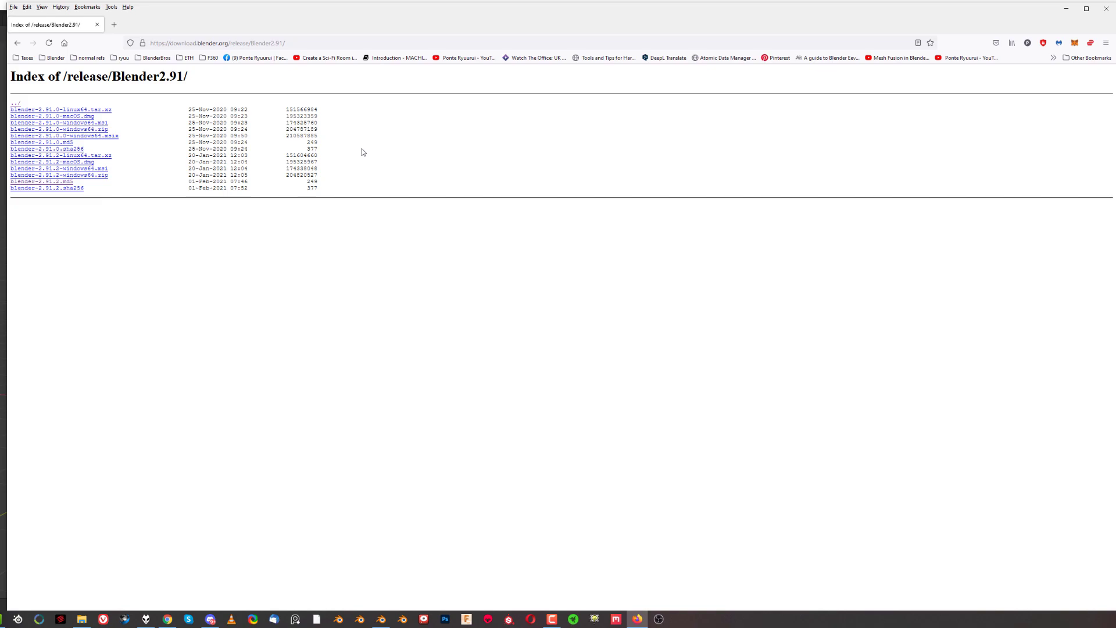
mouse_move(351, 155)
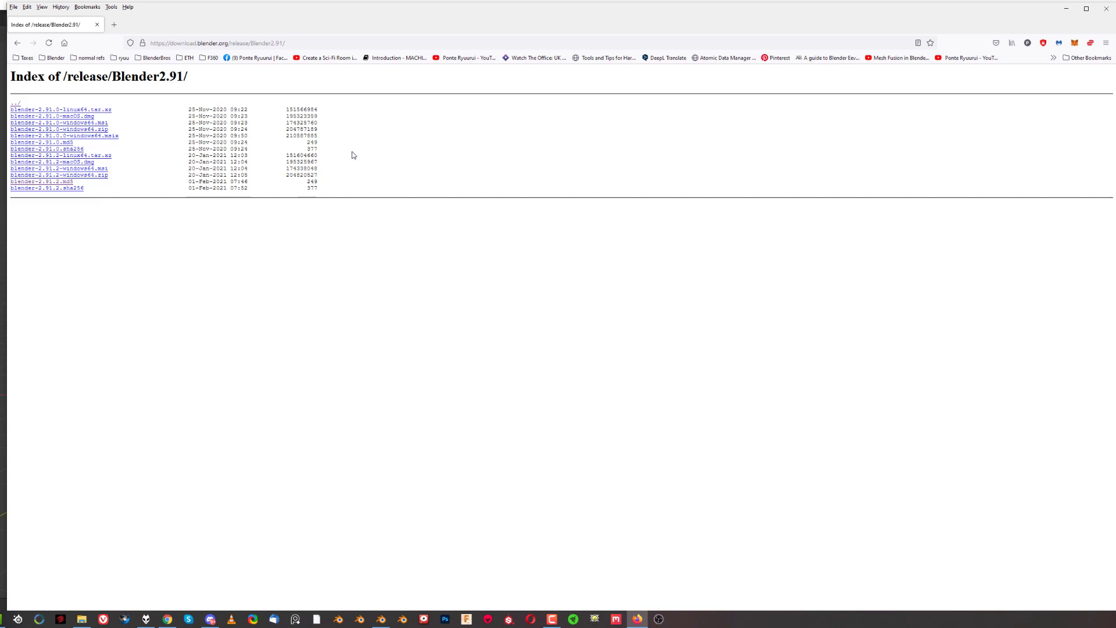
mouse_move(368, 247)
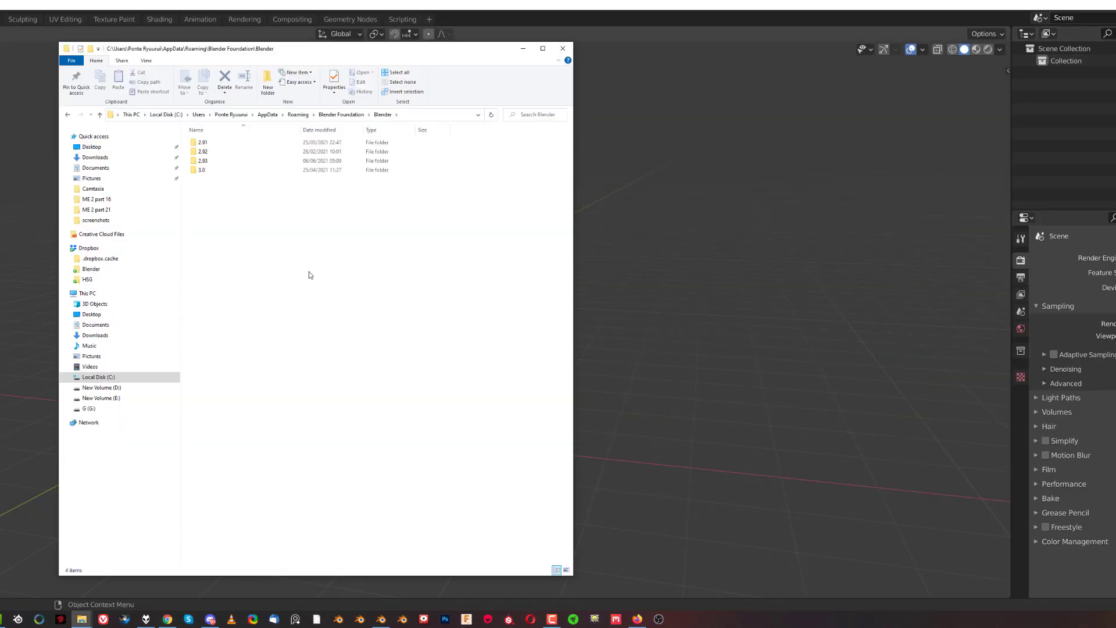
mouse_move(307, 271)
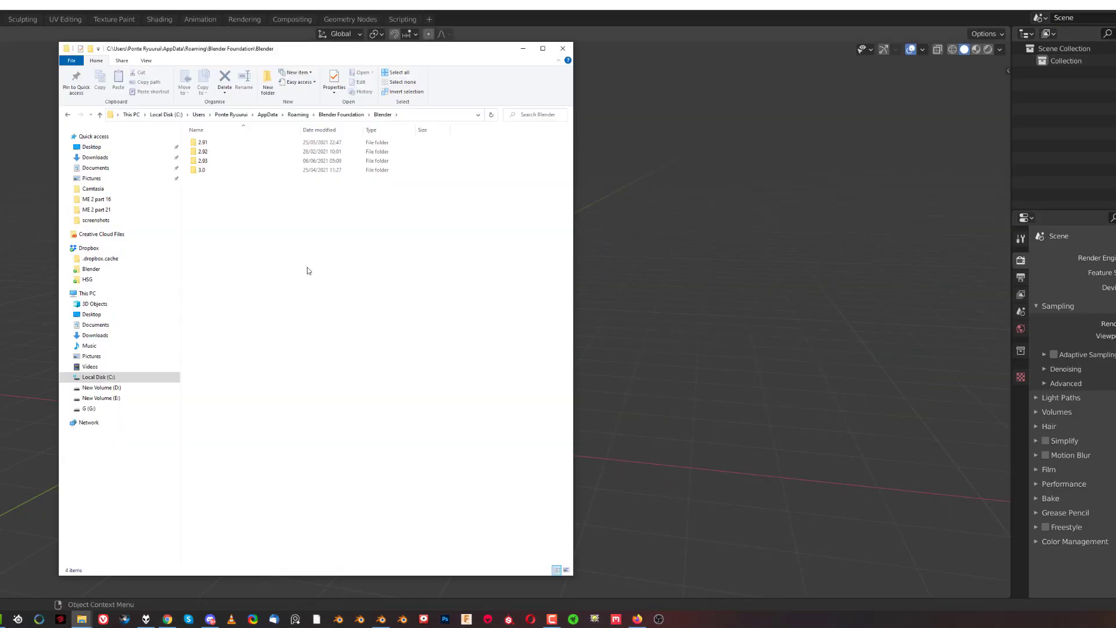
mouse_move(249, 223)
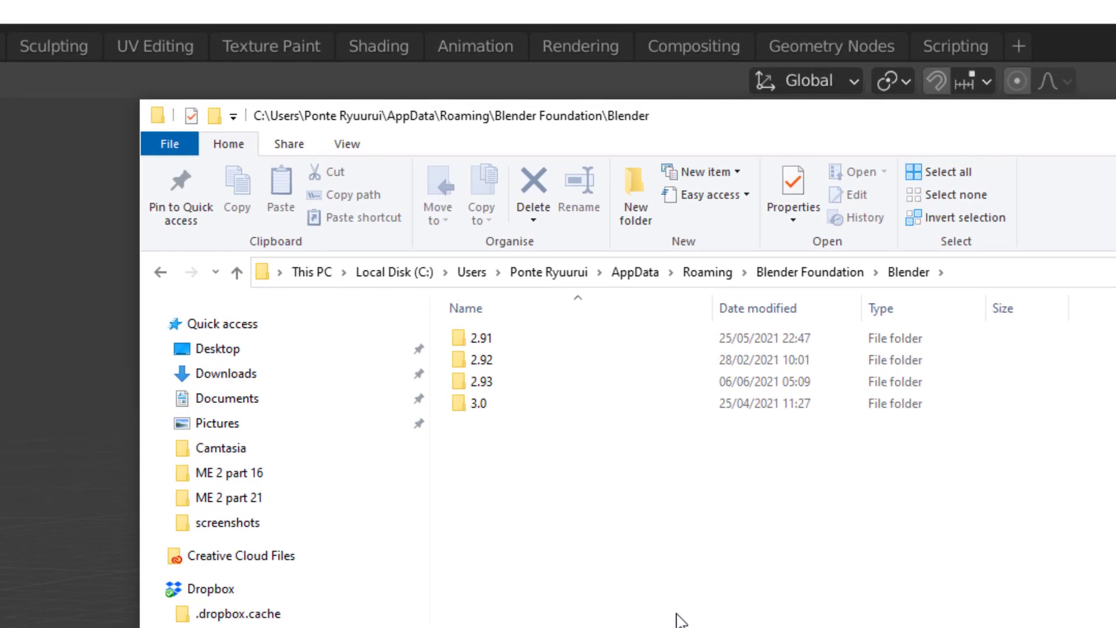
Reach AppData\Roaming\Blender Foundation\Blender with its 2.91, 2.92, 2.93 and 3.0 folders
left_click(482, 359)
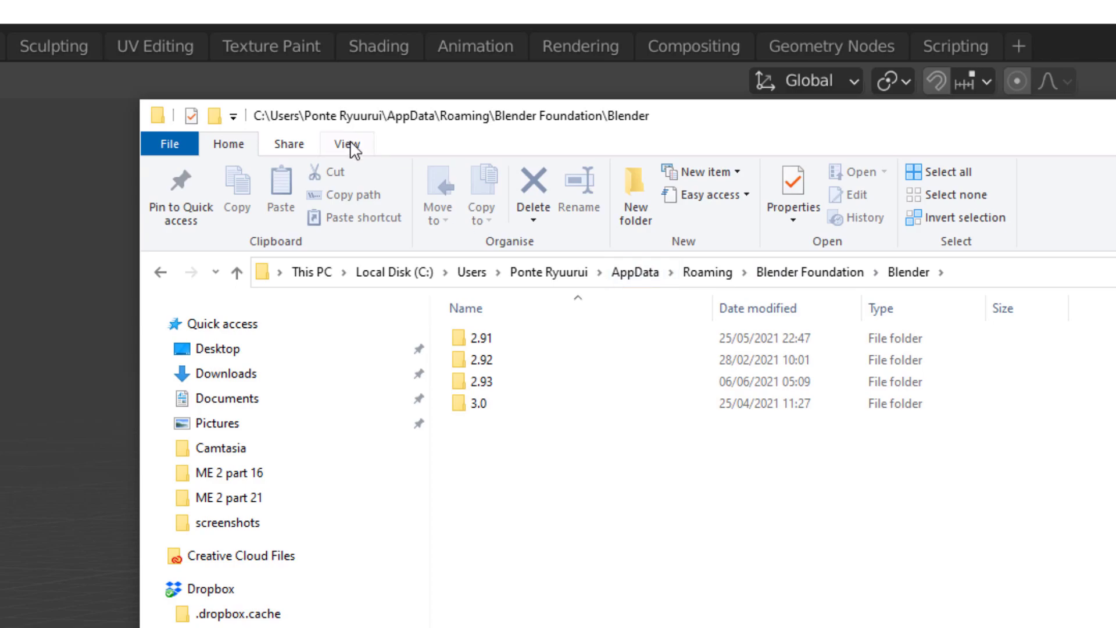
Toggle the Hidden items view option off and back on so hidden folders stay visible
left_click(347, 144)
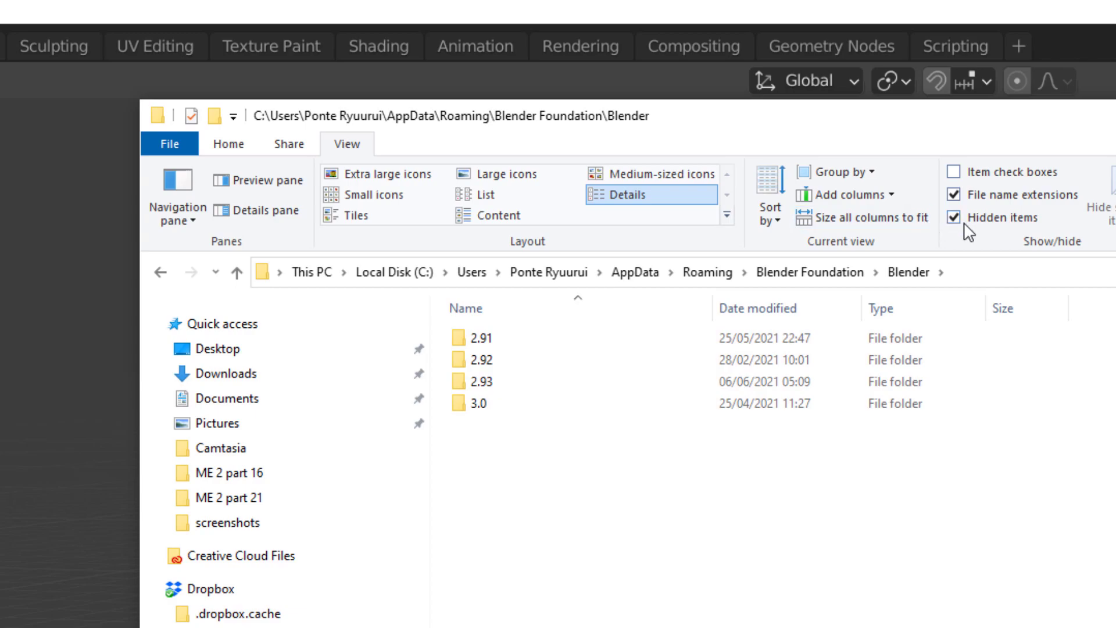
left_click(954, 221)
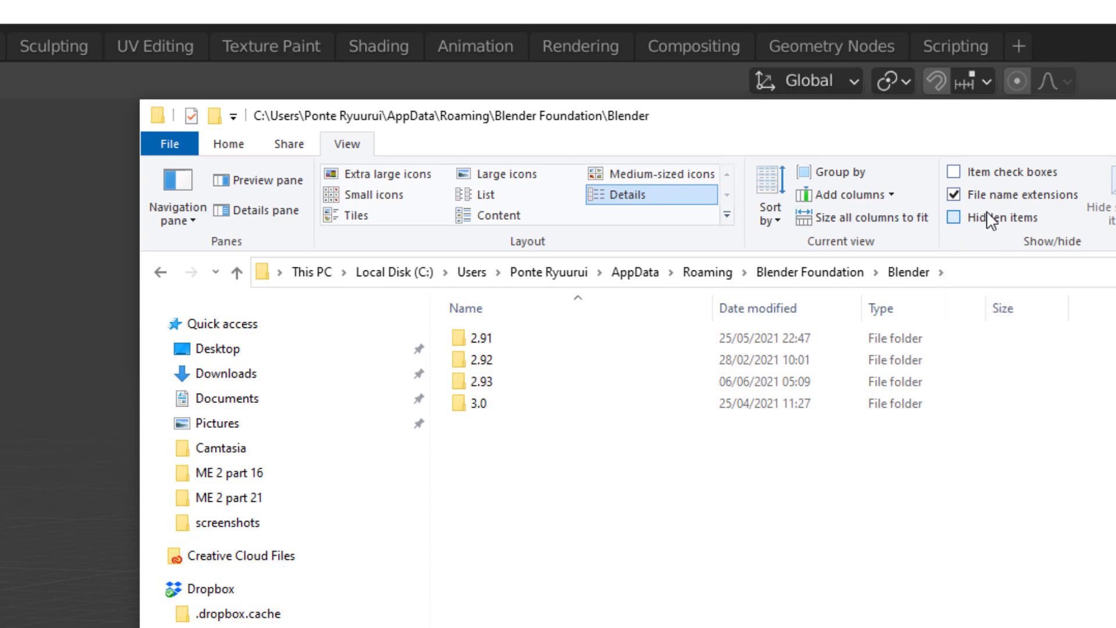
left_click(960, 221)
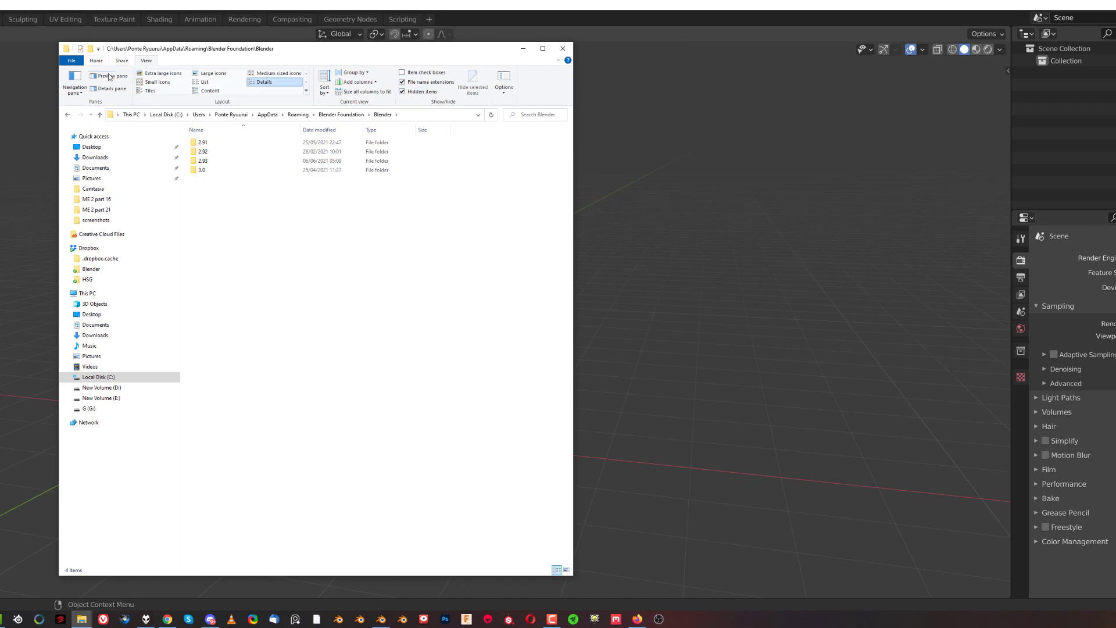
Browse into the 2.93 settings folder holding its config and scripts subfolders
left_click(203, 160)
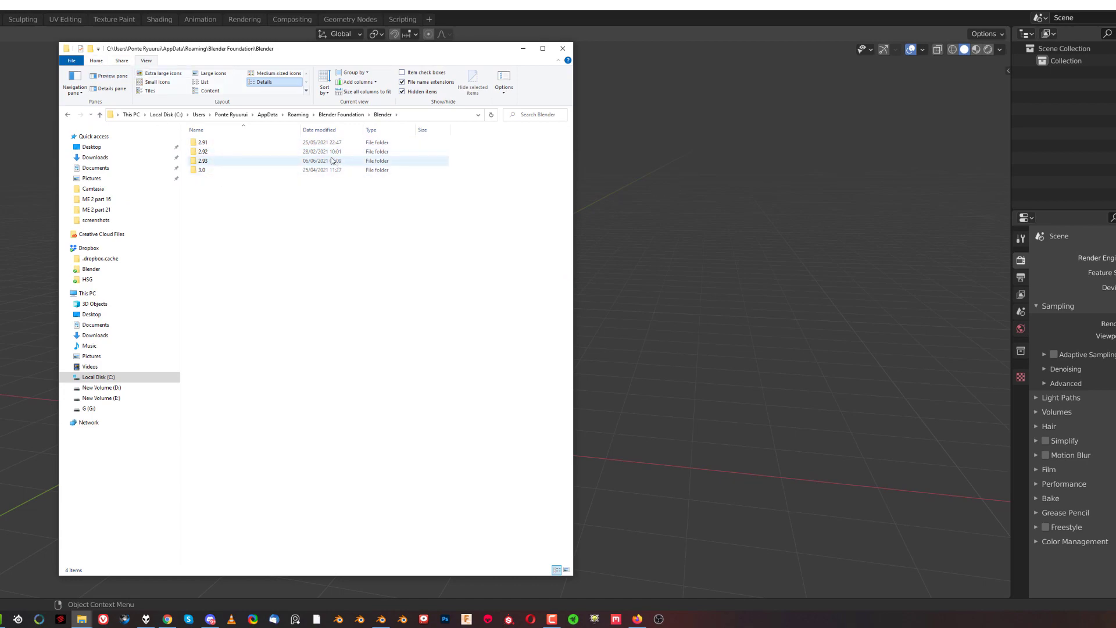
left_click(228, 151)
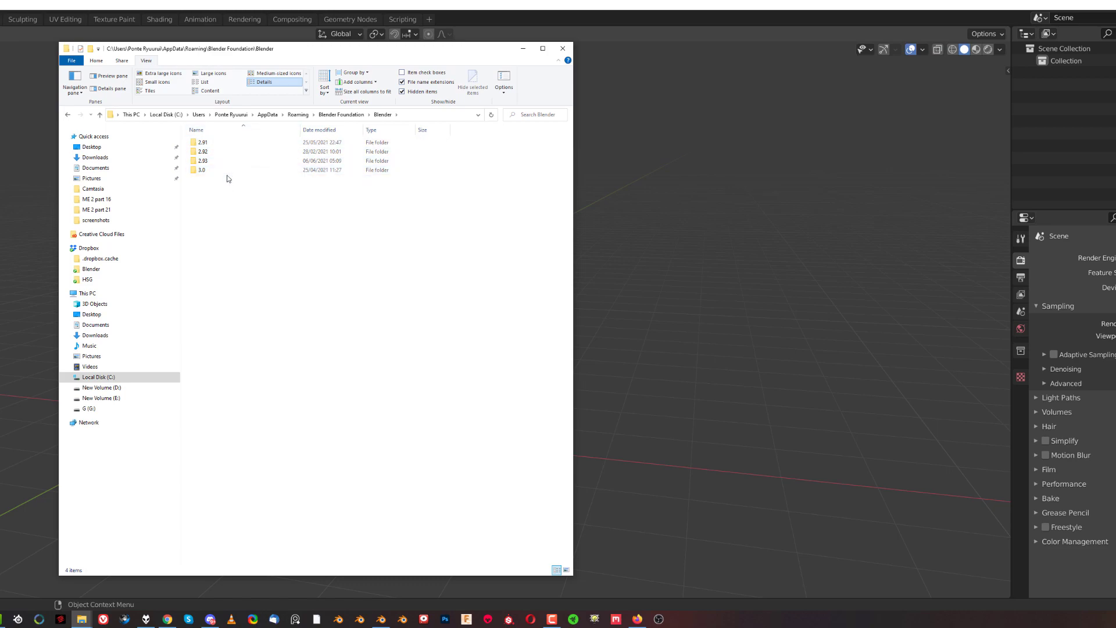
left_click(202, 142)
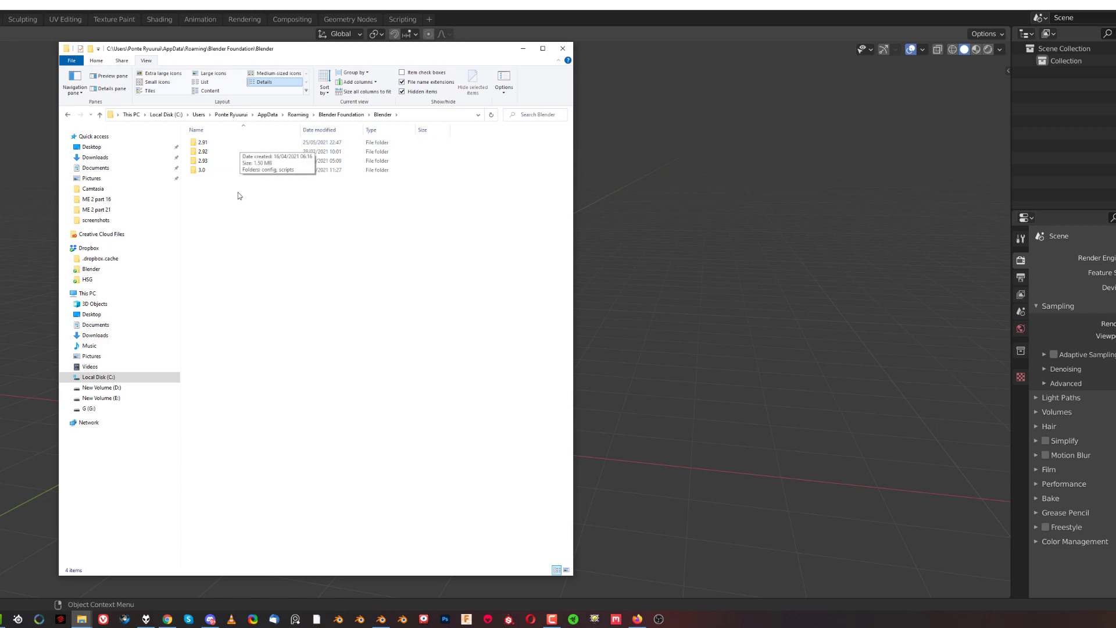
mouse_move(300, 253)
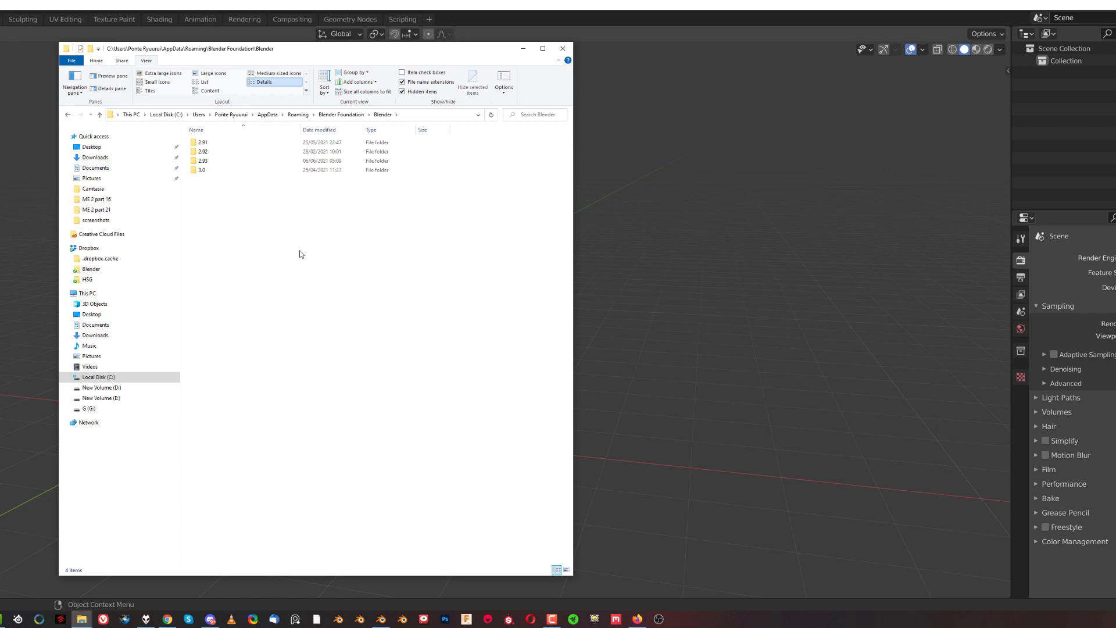
left_click(214, 160)
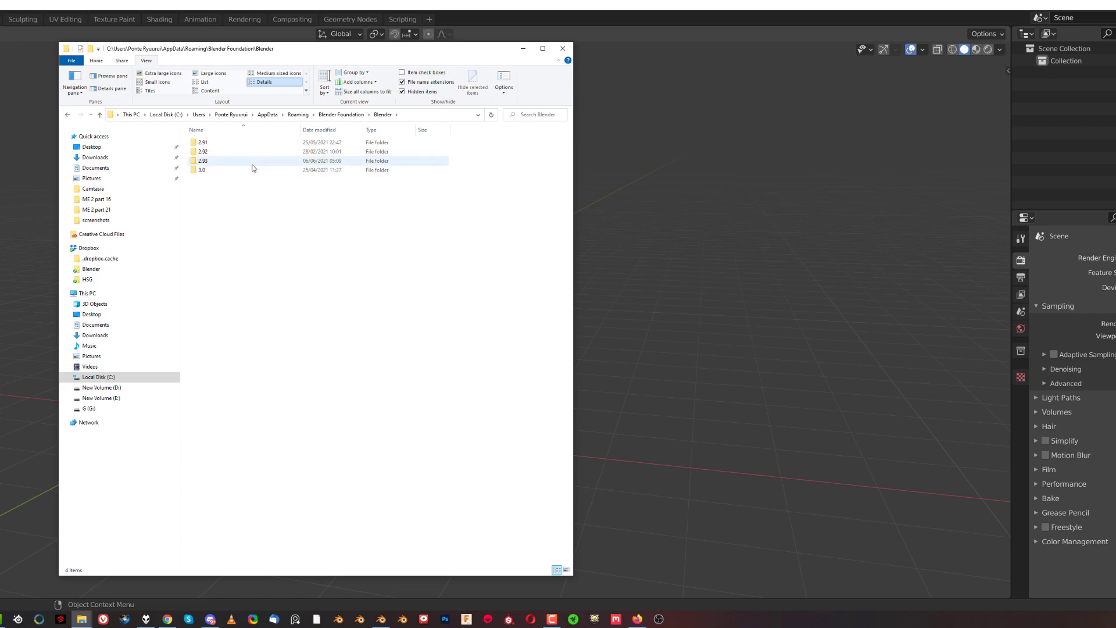
left_click(203, 160)
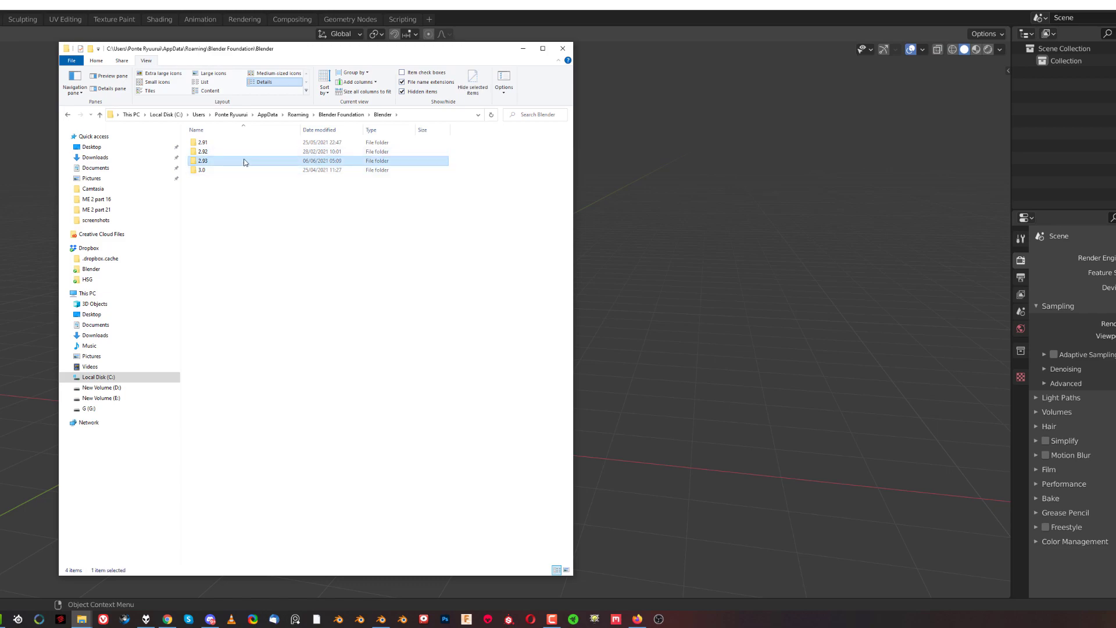
double_click(202, 160)
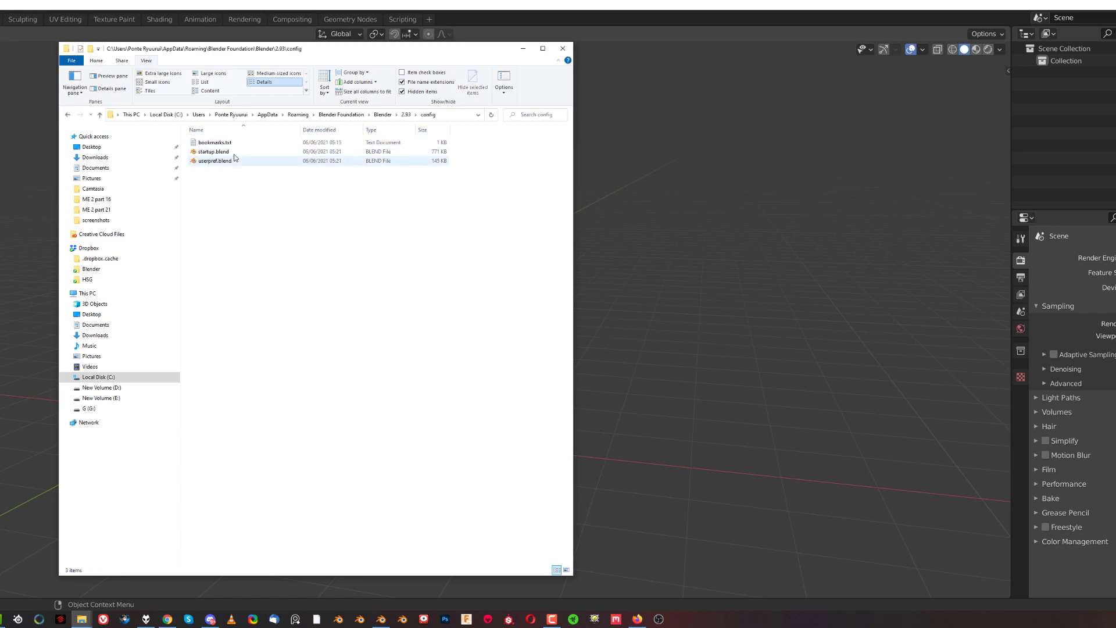
left_click(67, 115)
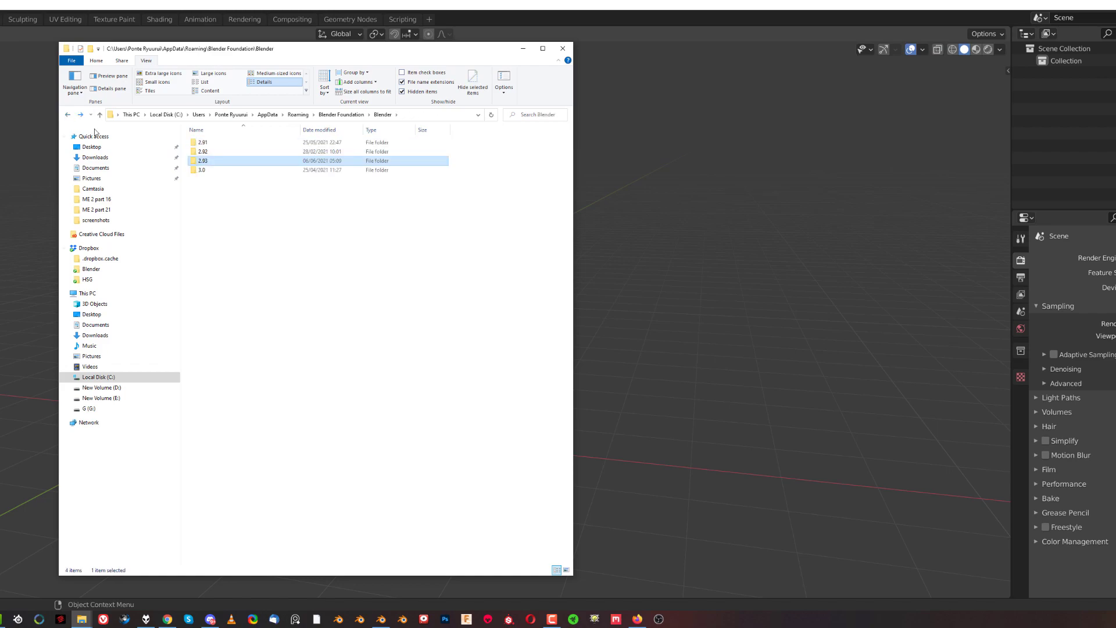
mouse_move(406, 342)
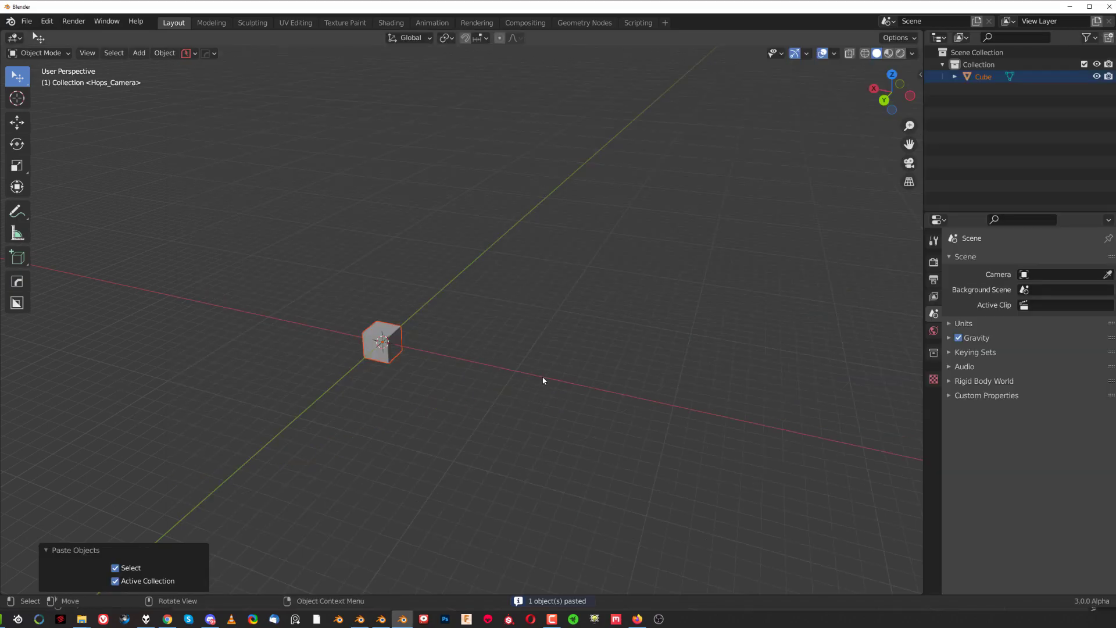
mouse_move(568, 394)
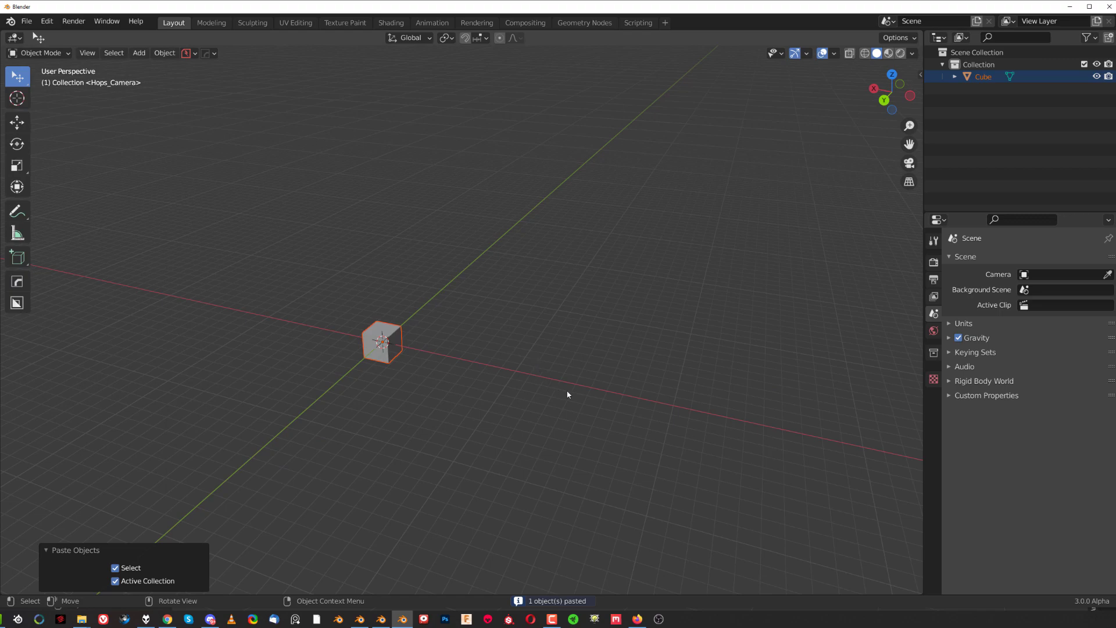
Spread the duplicated cubes apart so the scene shows Cube through Cube.003
left_click_drag(383, 341, 451, 269)
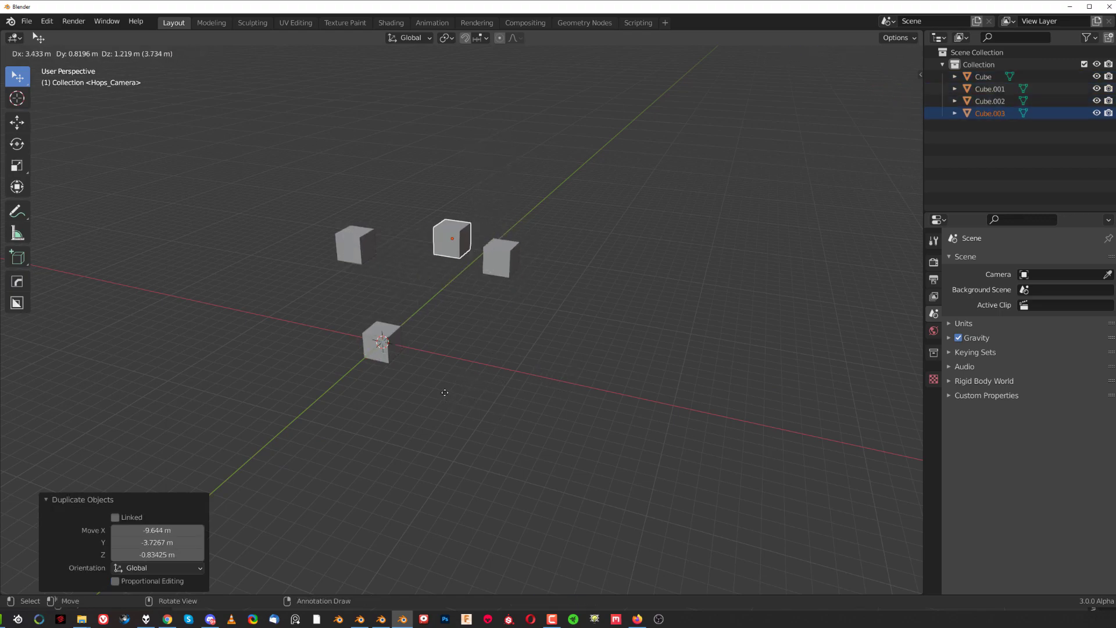
right_click(453, 238)
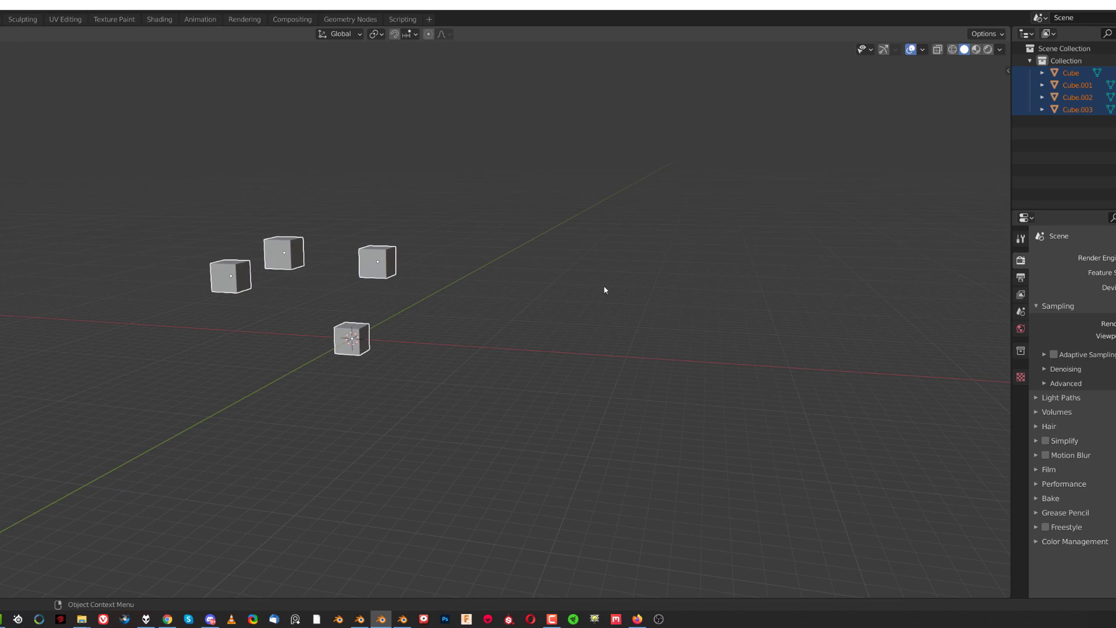
mouse_move(547, 319)
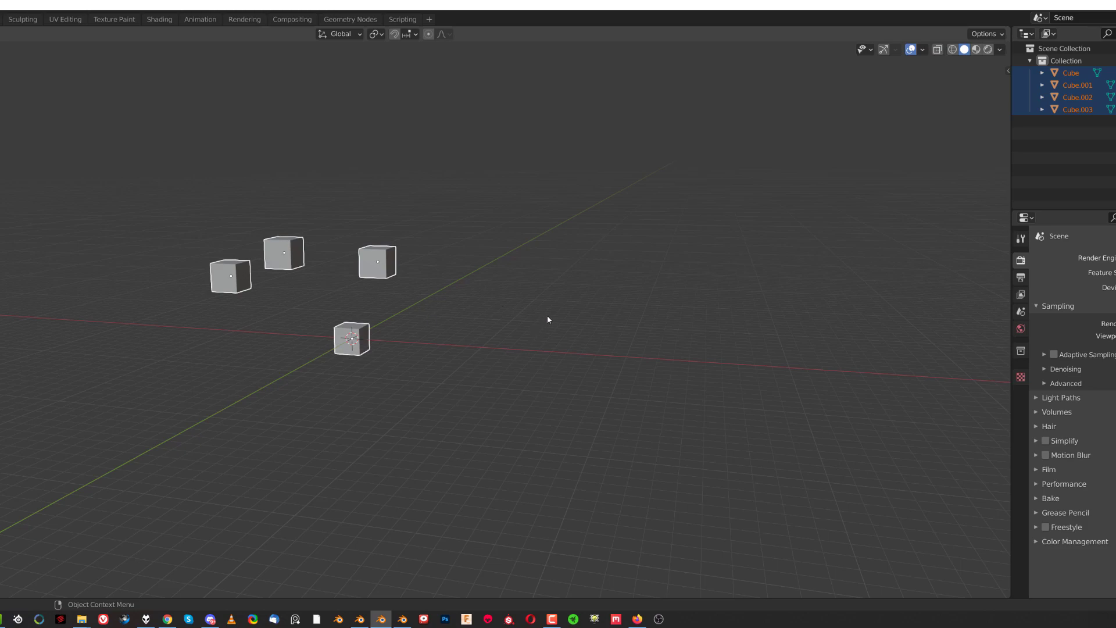
mouse_move(563, 359)
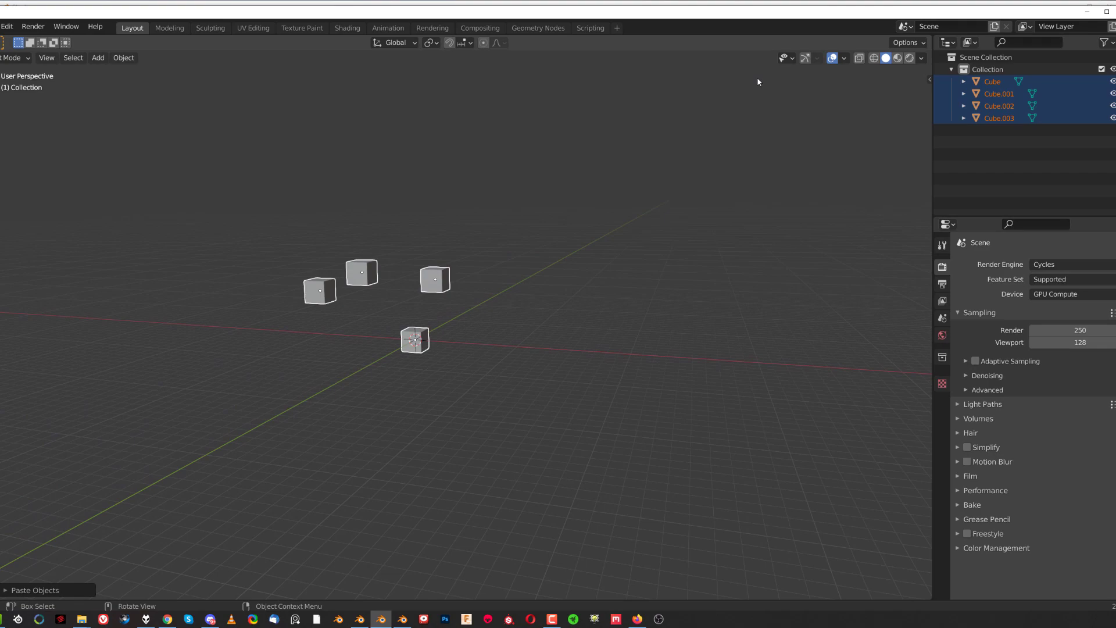
mouse_move(817, 124)
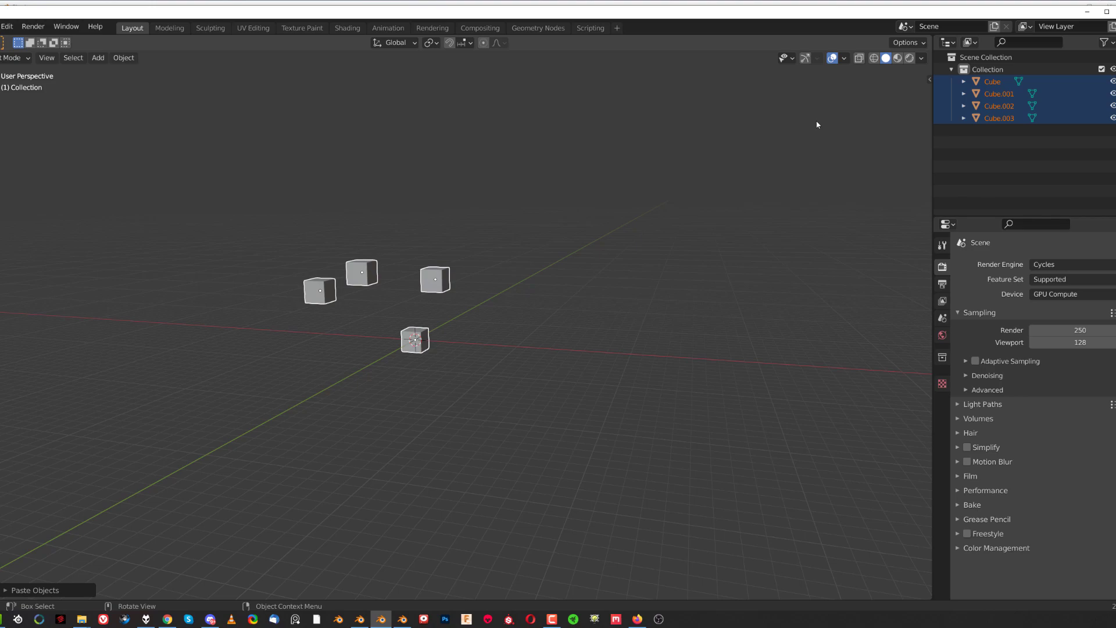
mouse_move(202, 451)
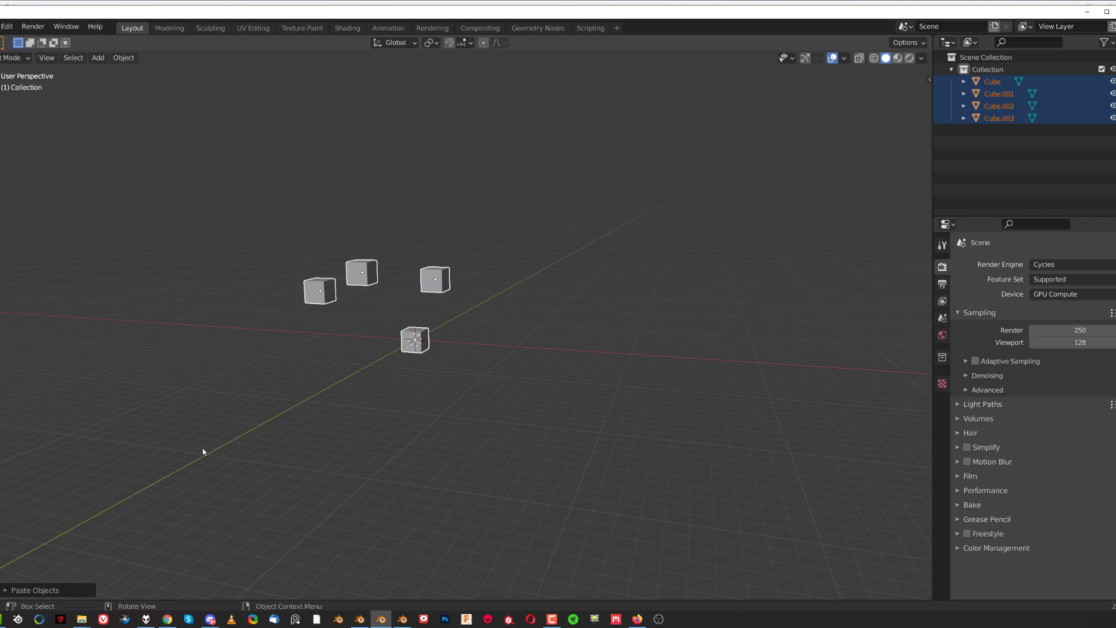